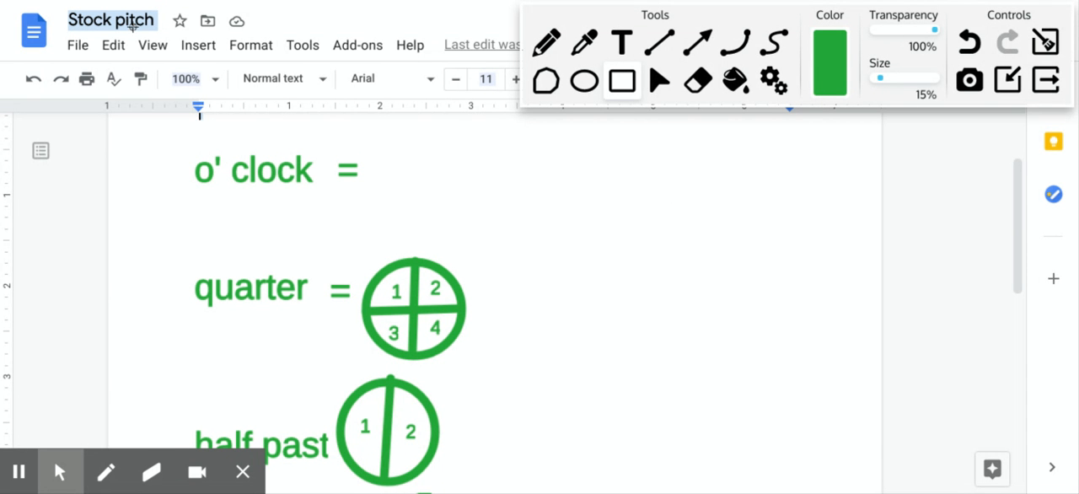
mouse_move(620, 254)
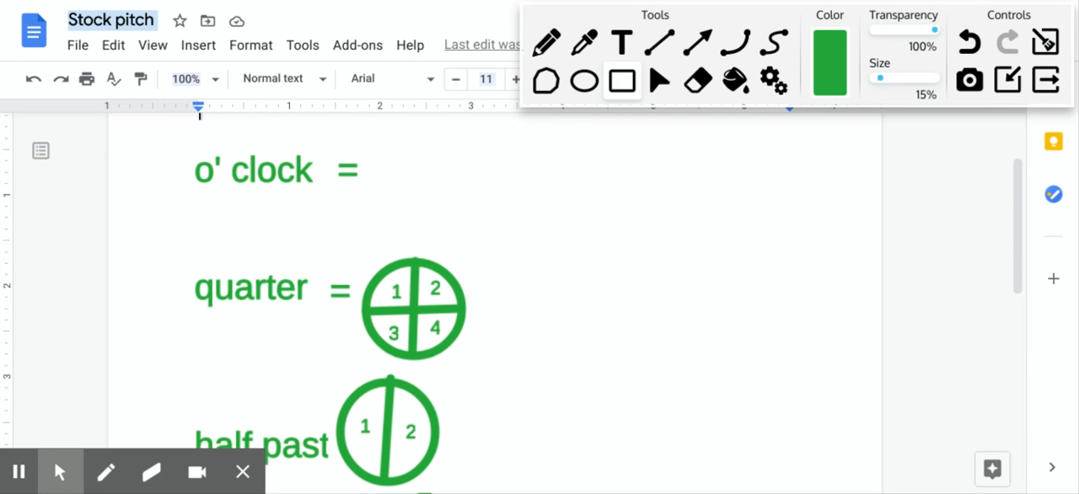
mouse_move(278, 238)
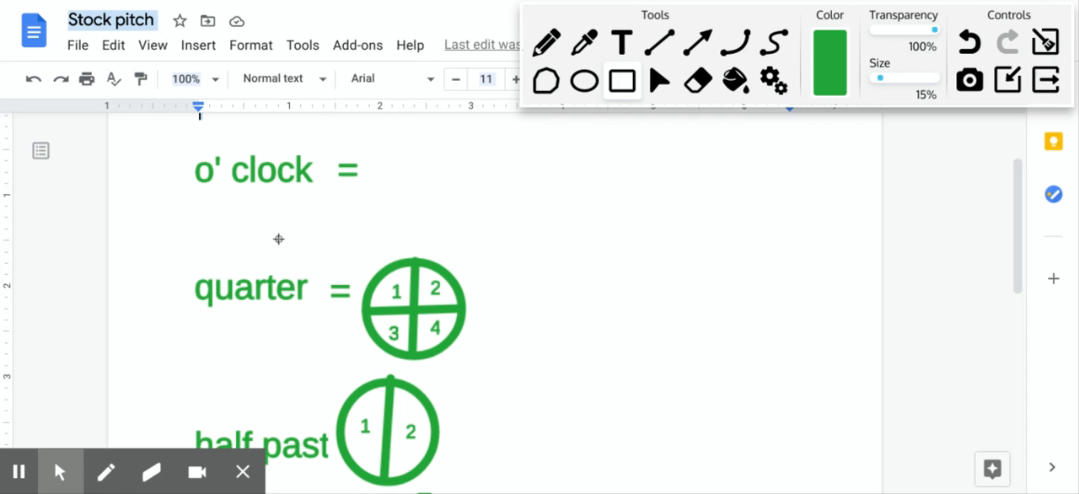
mouse_move(217, 125)
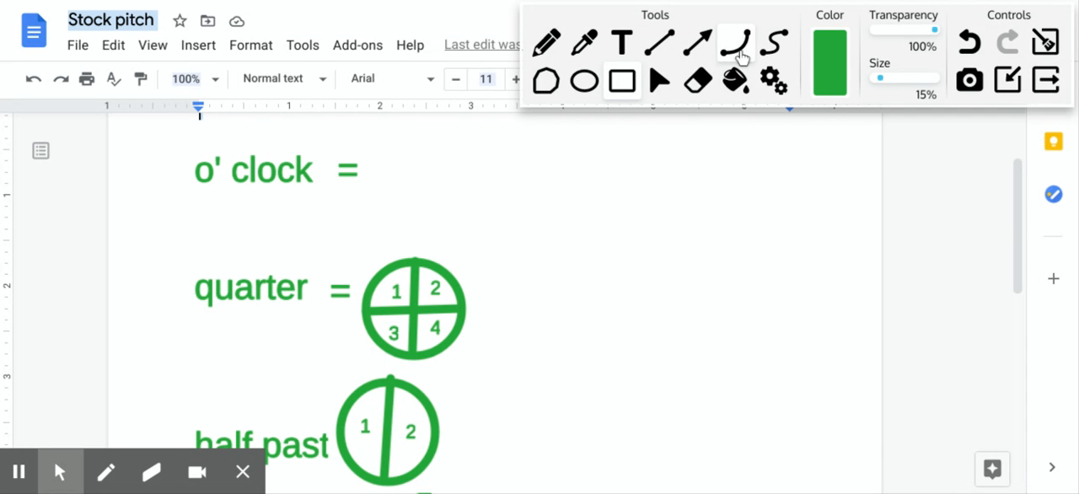
Place a Text tool entry point to the right of the 'o' clock =' heading.
left_click(621, 81)
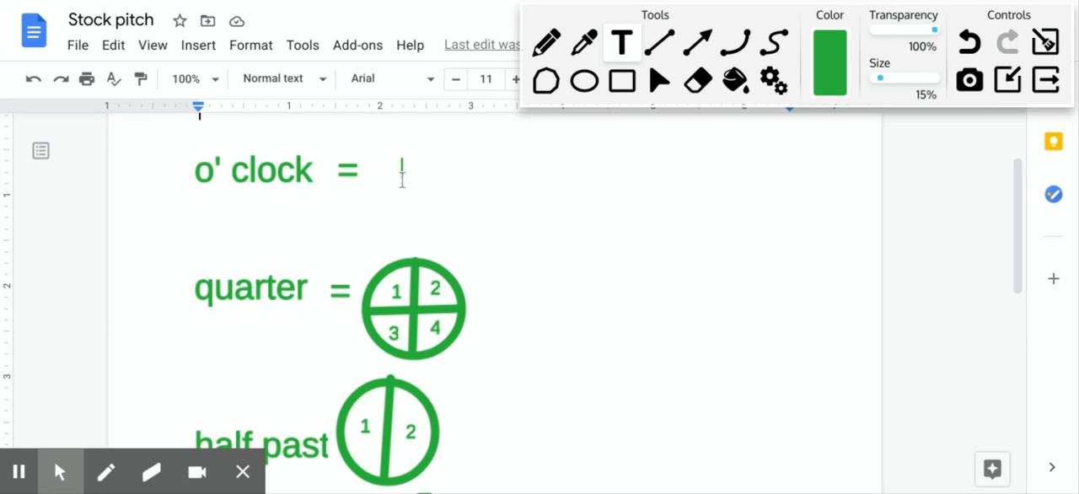
Type the example '8 : 00 = eight o clock' beside the o' clock heading.
type("8")
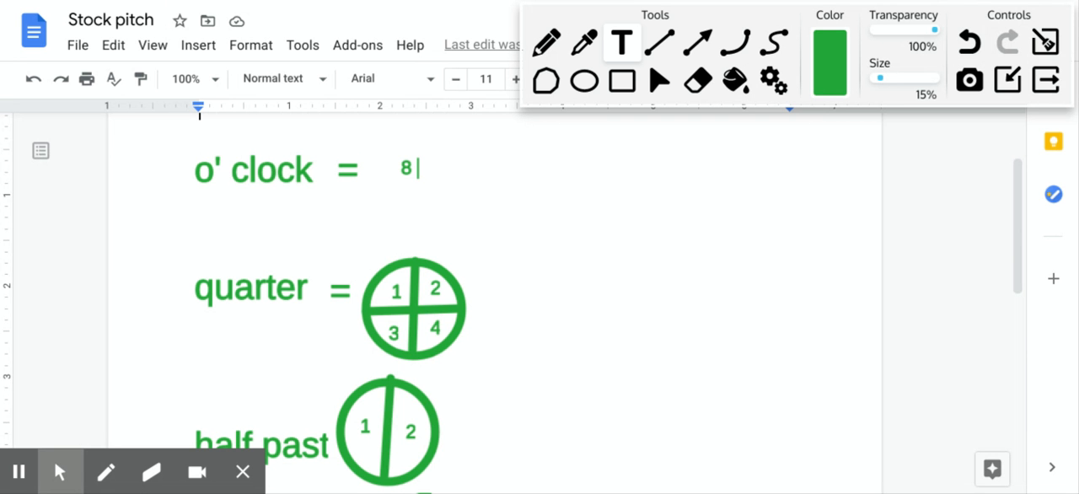
type(":00")
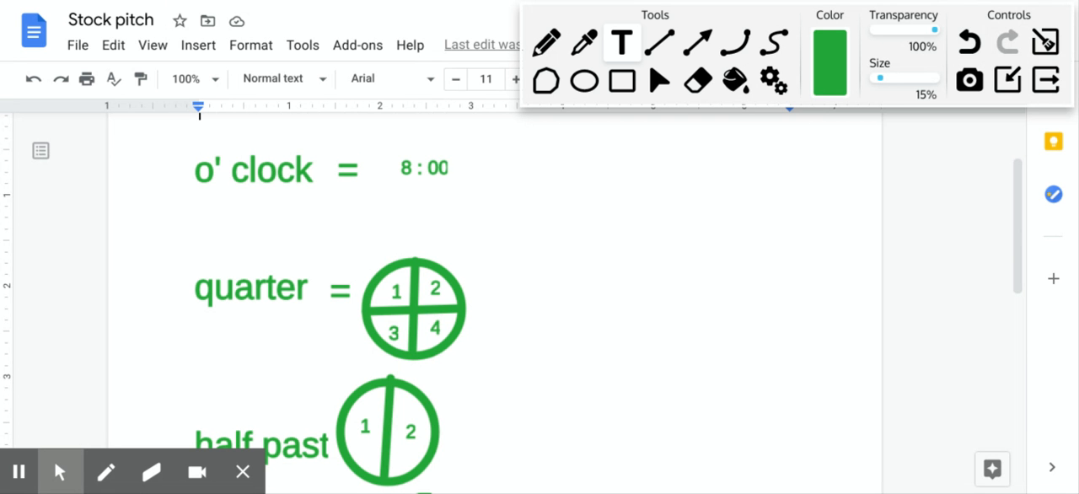
left_click(445, 168)
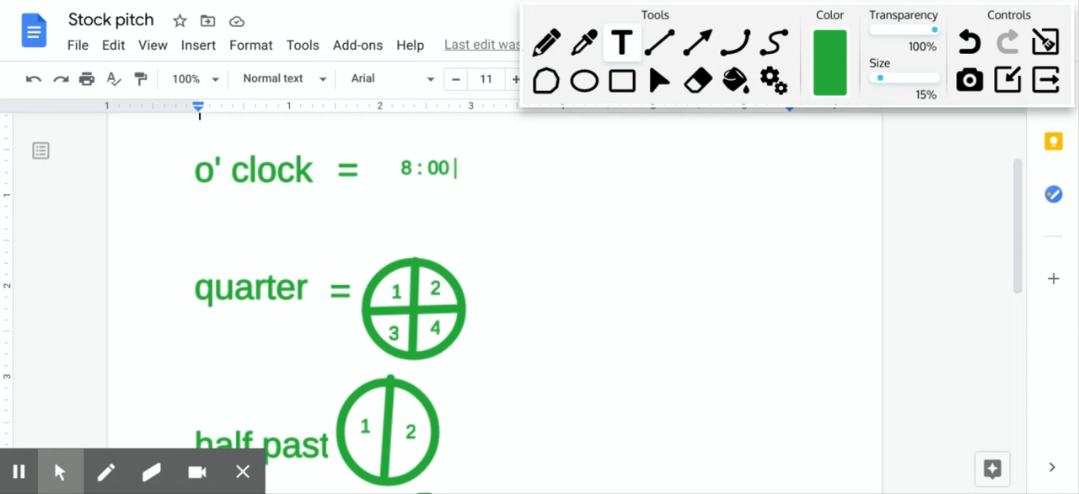
type("= eight")
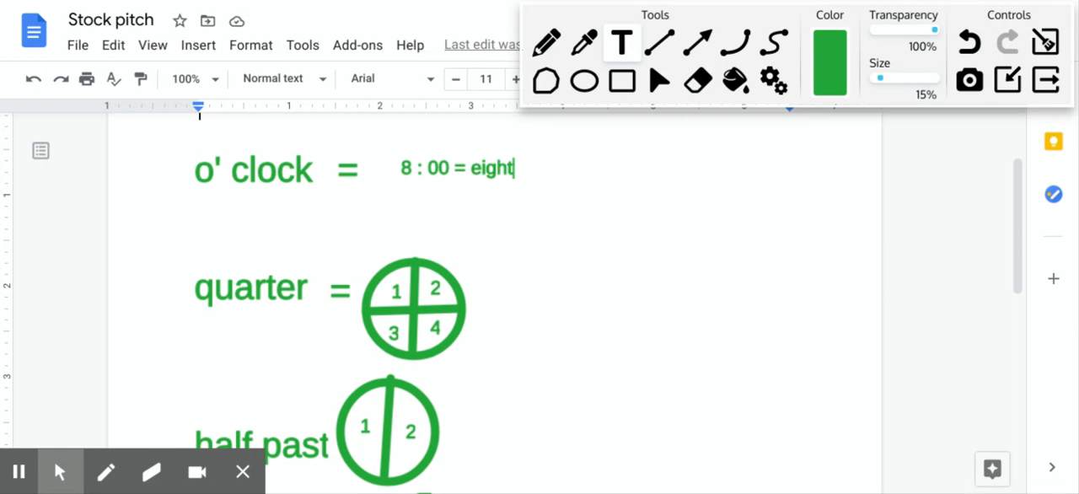
type("o clock")
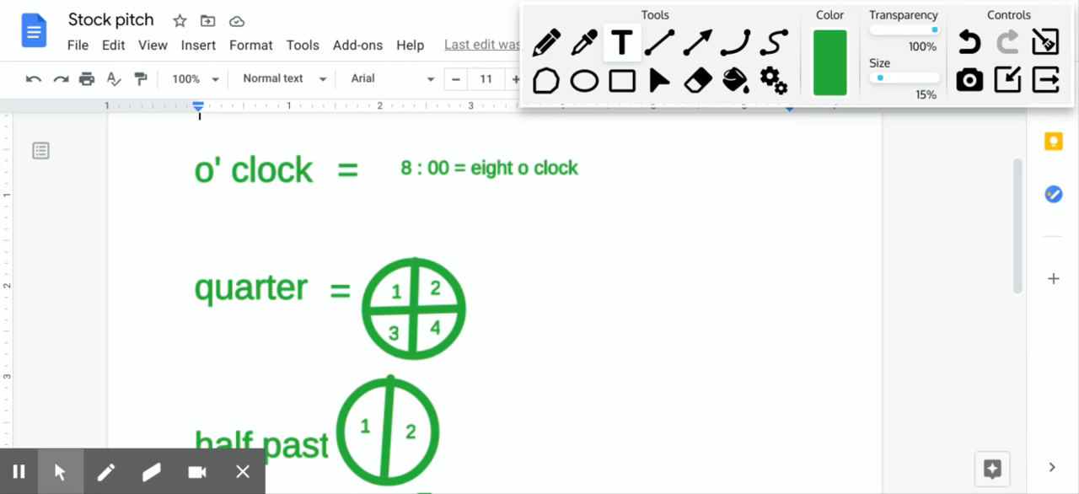
Add '12:00 am = 12 o clock' on the line below.
type("12")
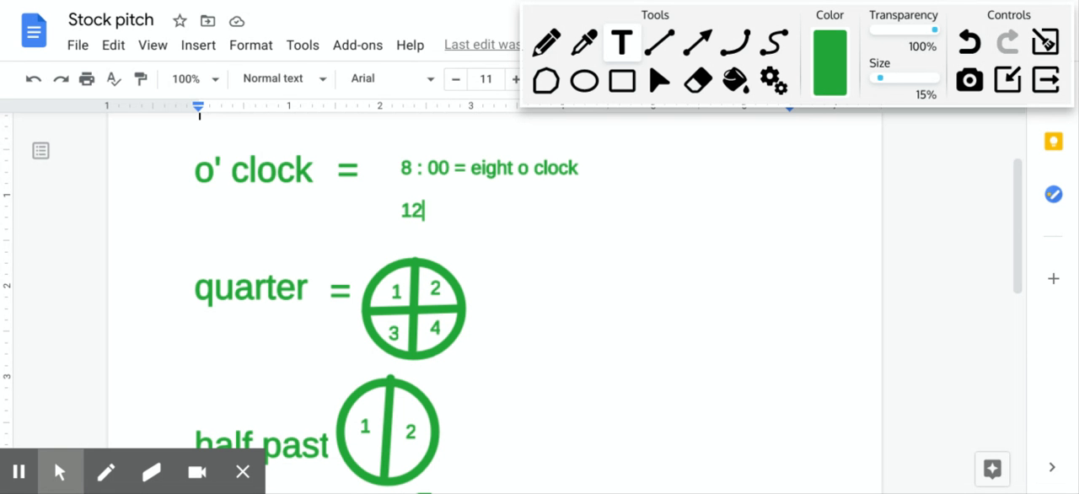
type(":00")
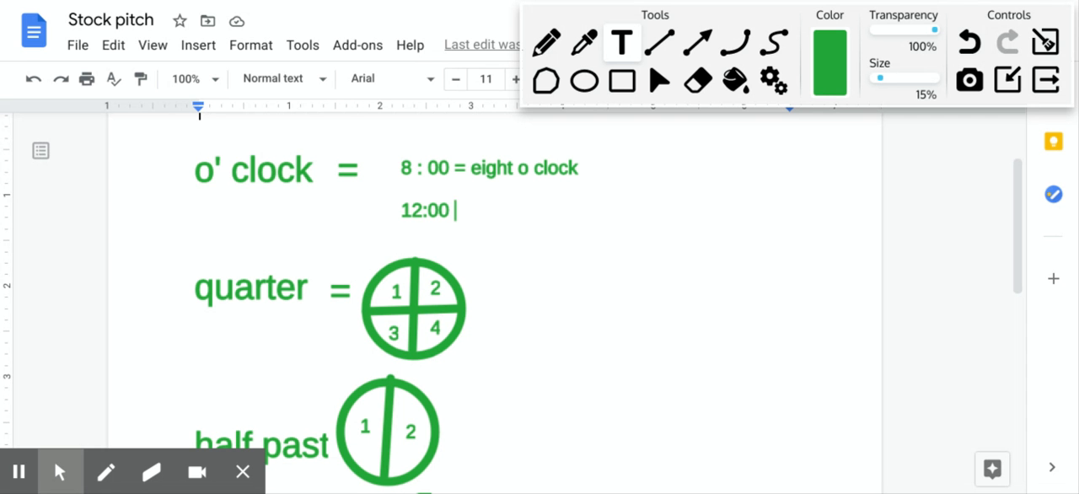
type("am =")
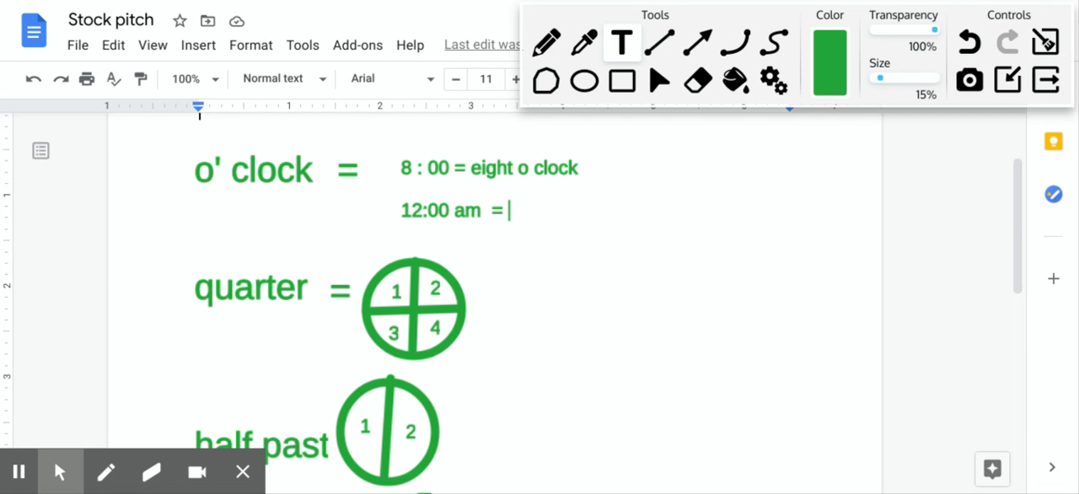
type("12 o clock")
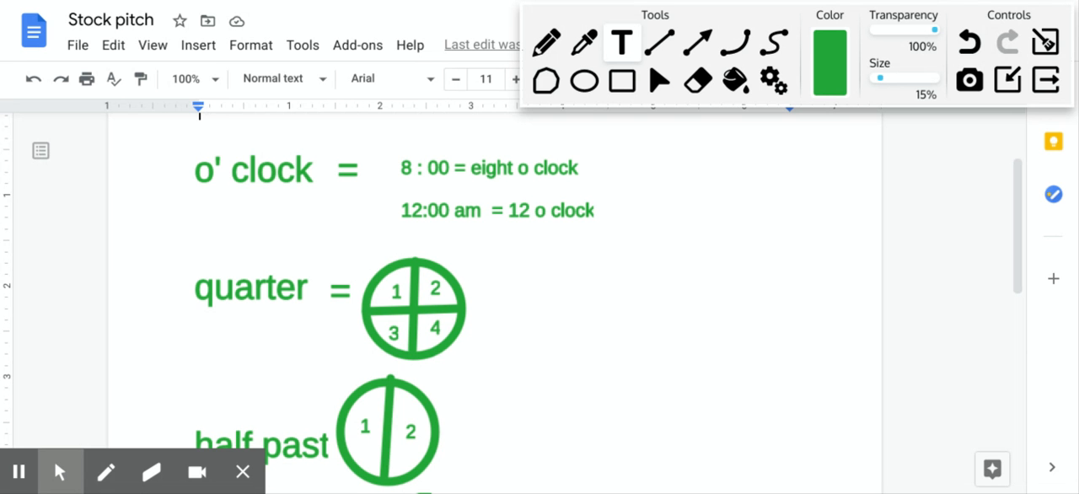
left_click(595, 210)
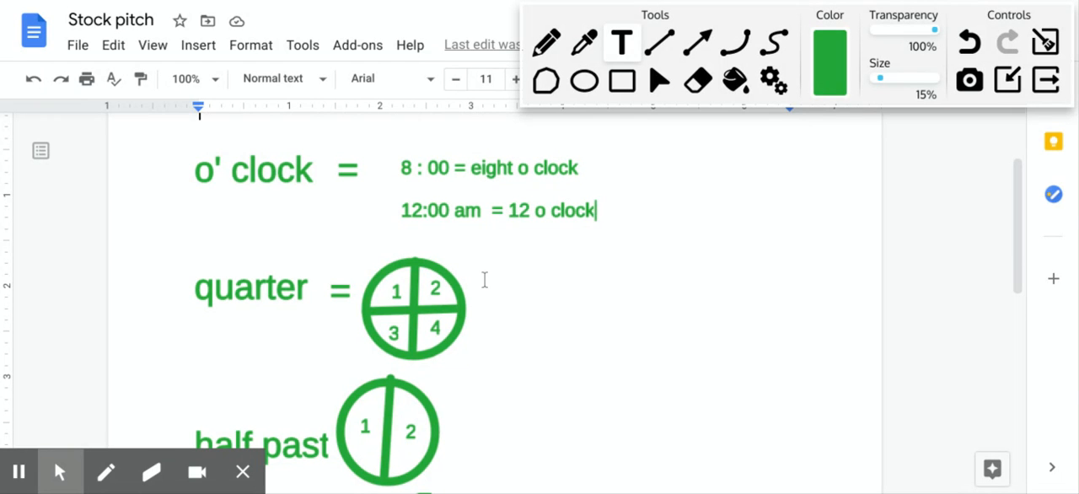
mouse_move(216, 338)
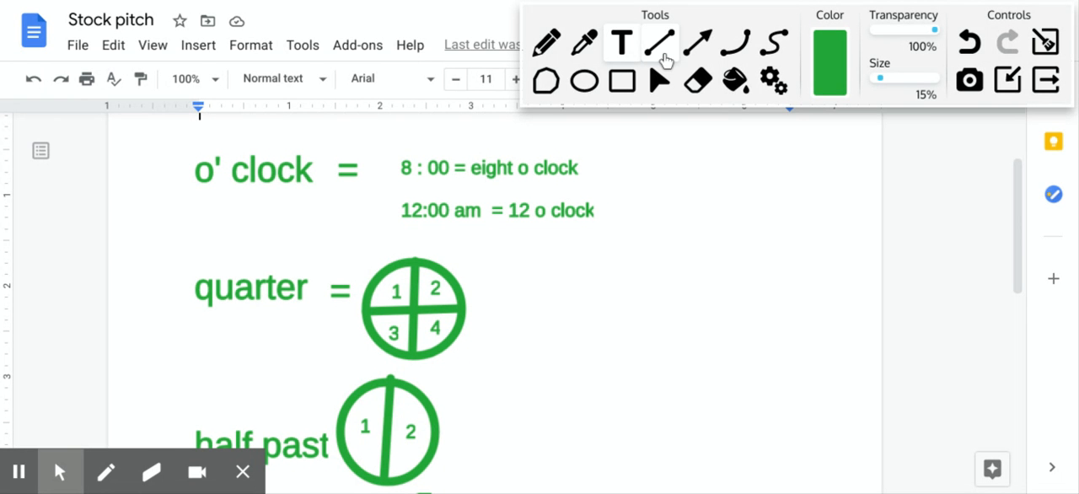
Switch briefly to the Line tool, then place a text entry beside the quarter diagram.
left_click(595, 210)
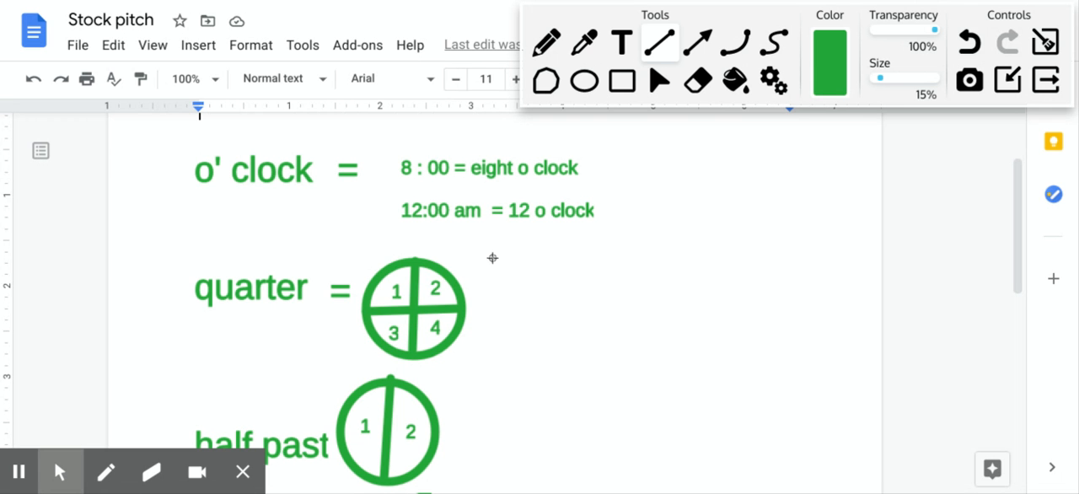
mouse_move(402, 296)
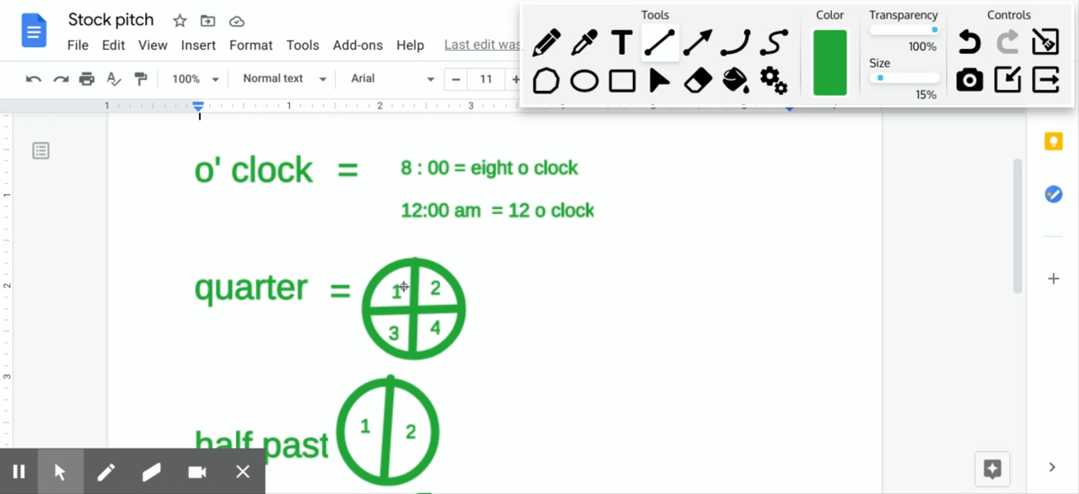
mouse_move(475, 324)
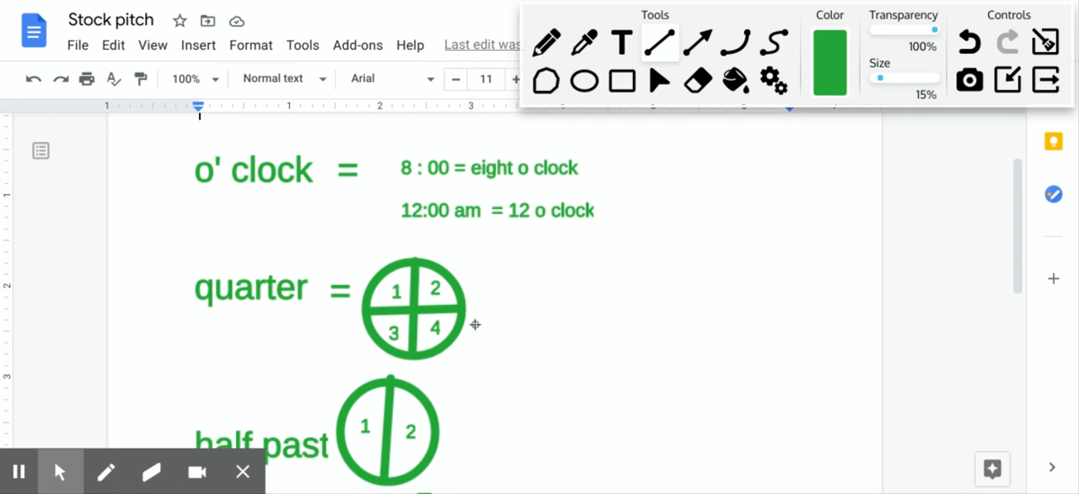
mouse_move(539, 332)
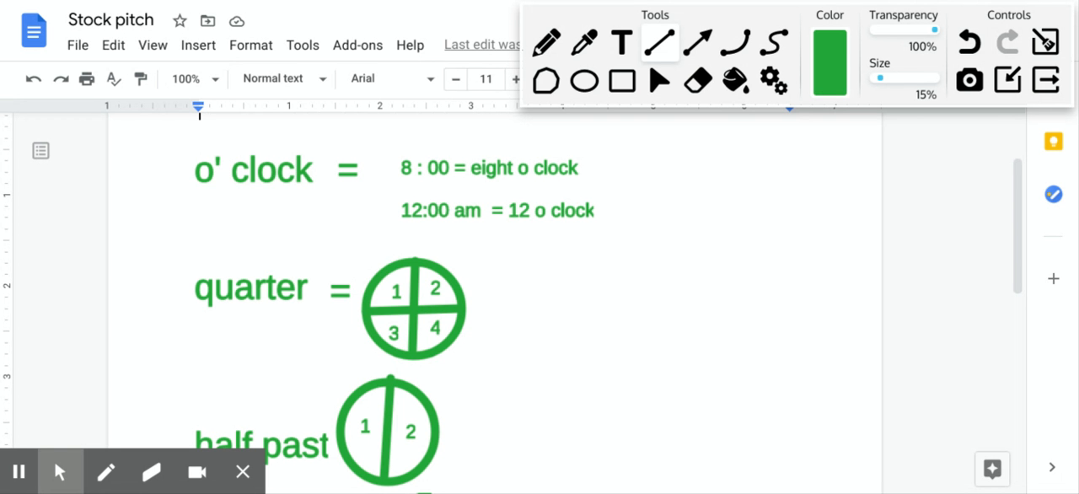
left_click(621, 42)
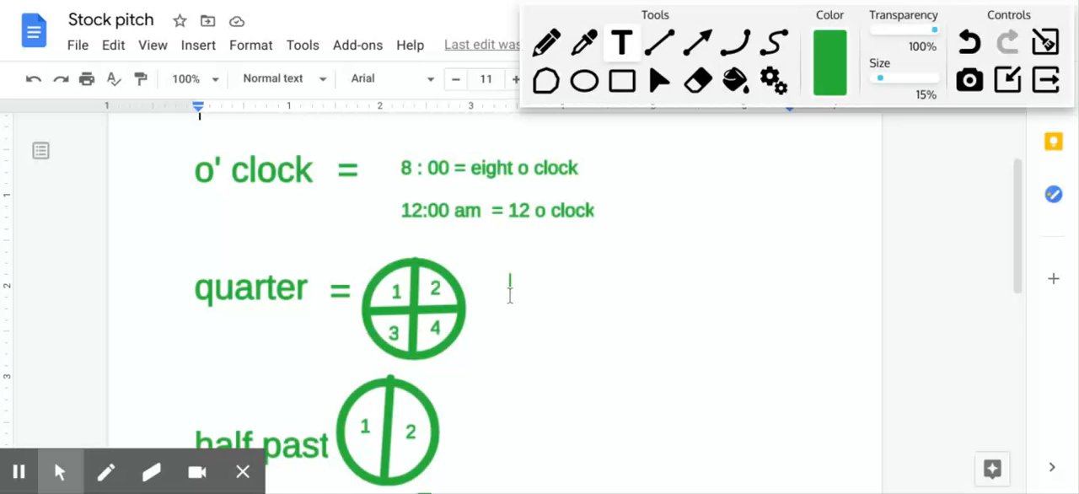
Type '8 : 15' and '60 minutes in an hour' beside the quarter clock diagram.
type("8 :")
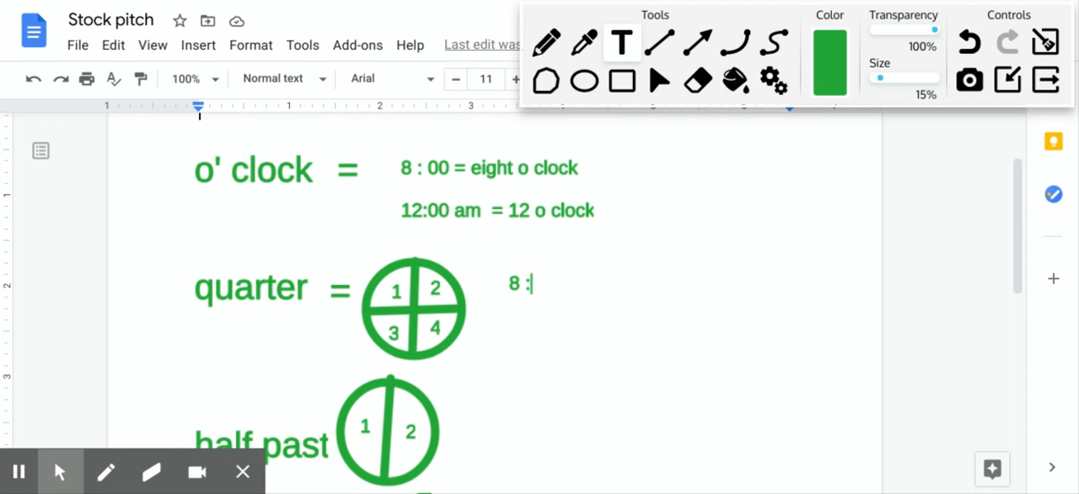
type("15")
type("60")
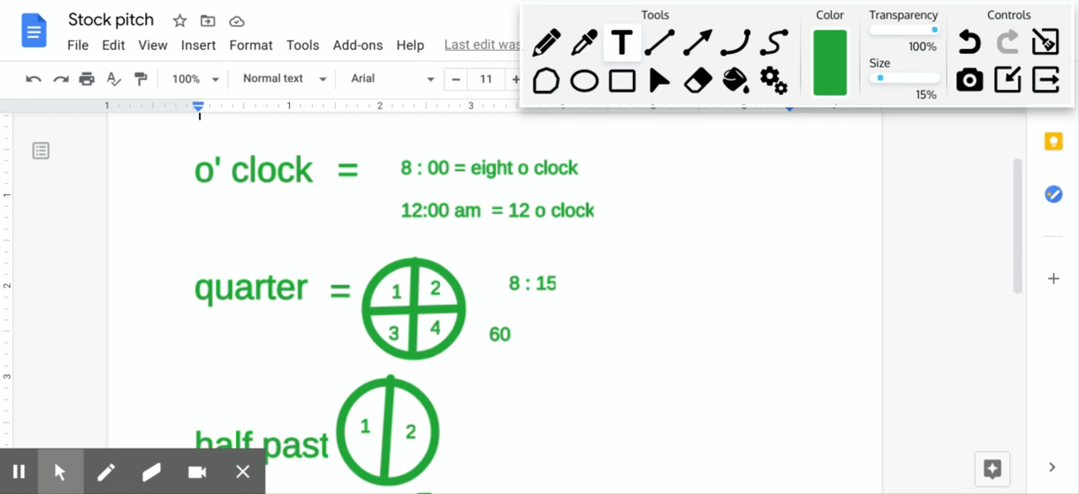
type("minute")
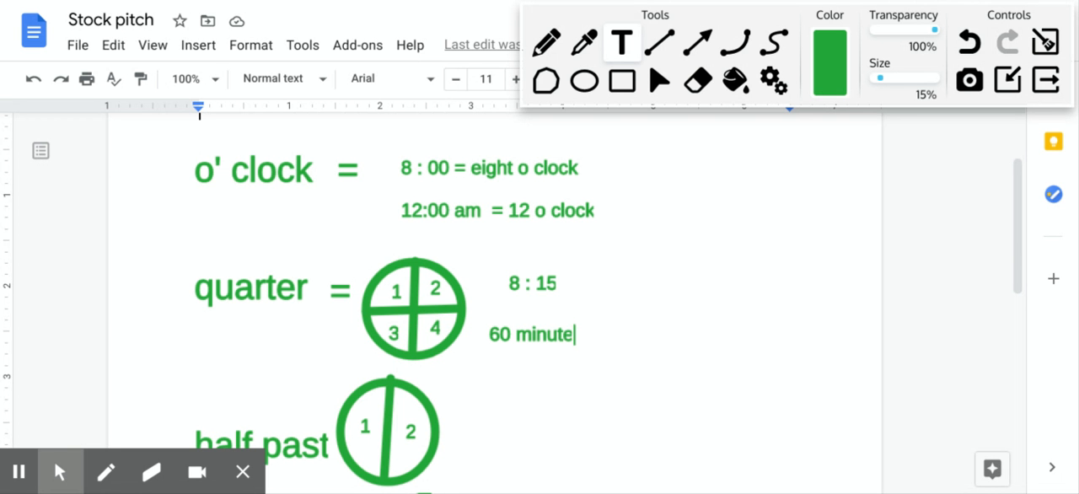
type("s")
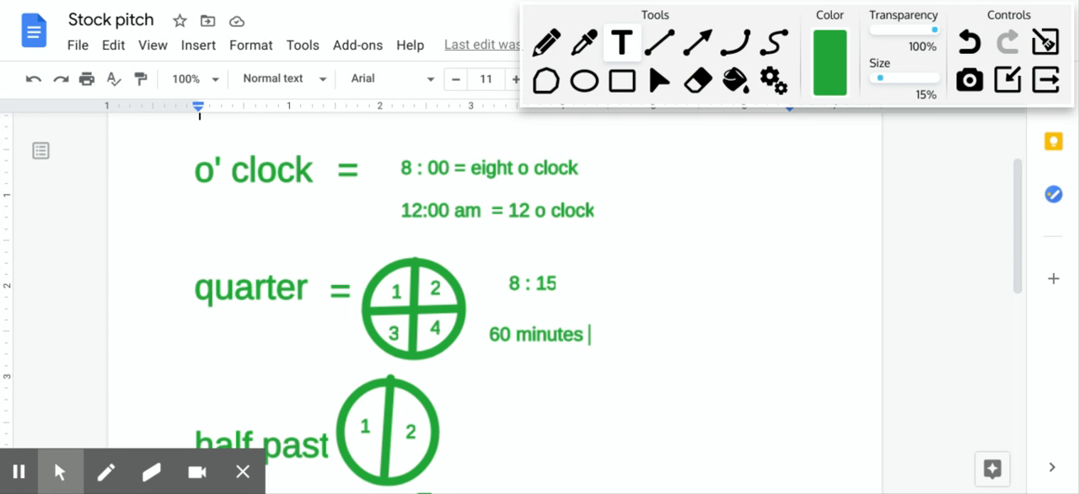
type("in")
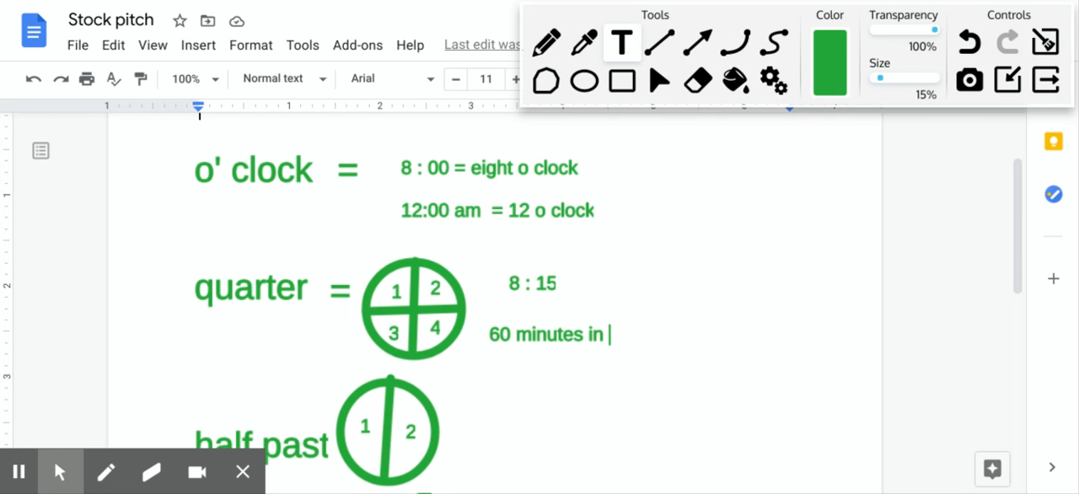
type("ah")
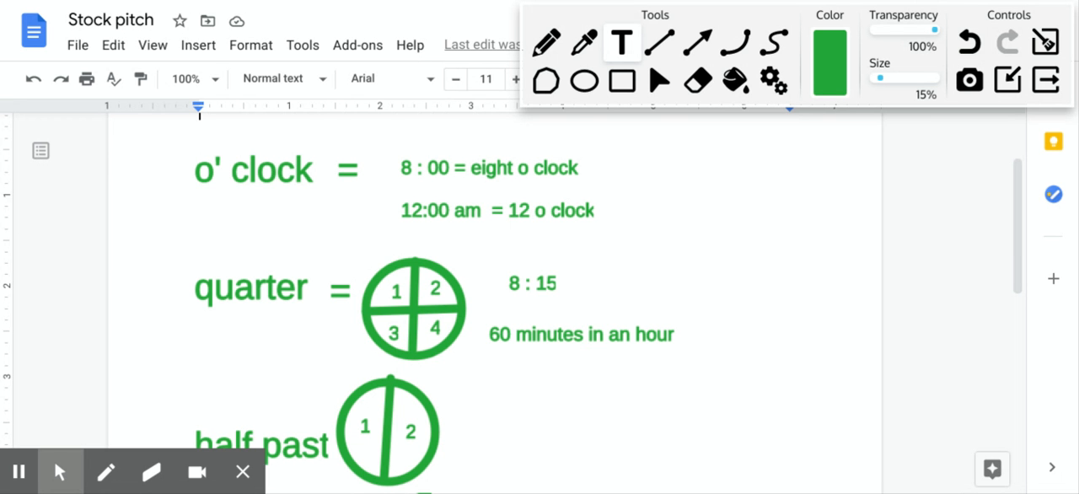
left_click(678, 334)
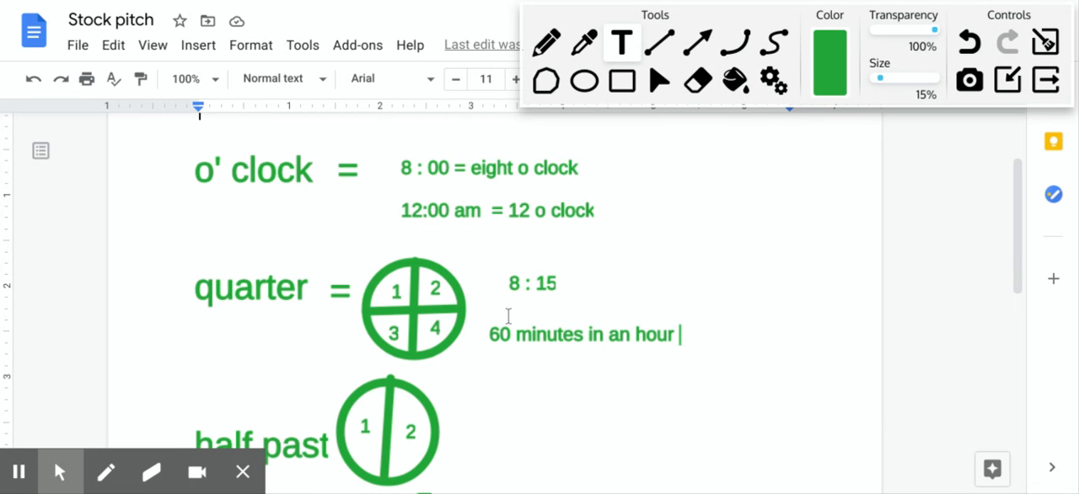
mouse_move(478, 251)
type(" =")
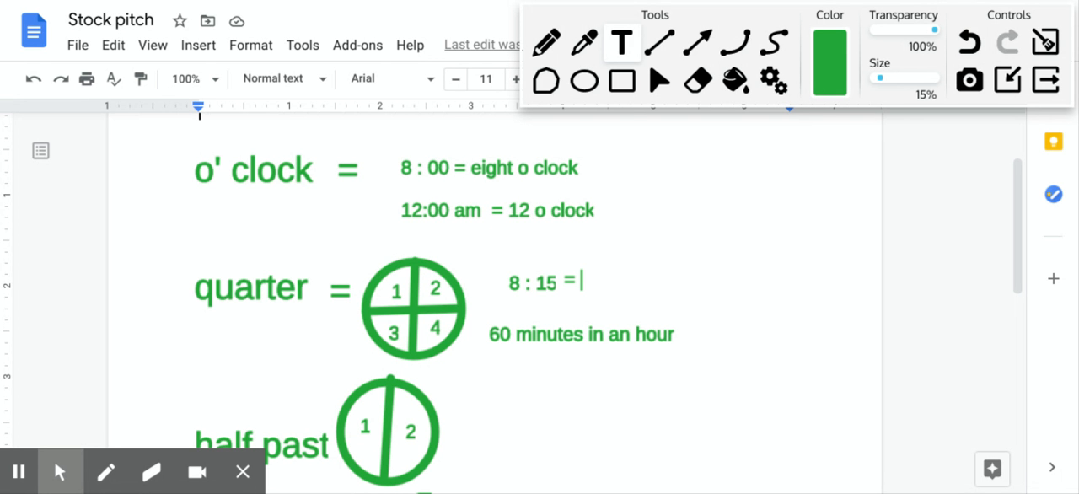
Complete the quarter example as '8 : 15 = quarter past 8', fixing a typo.
type("ei")
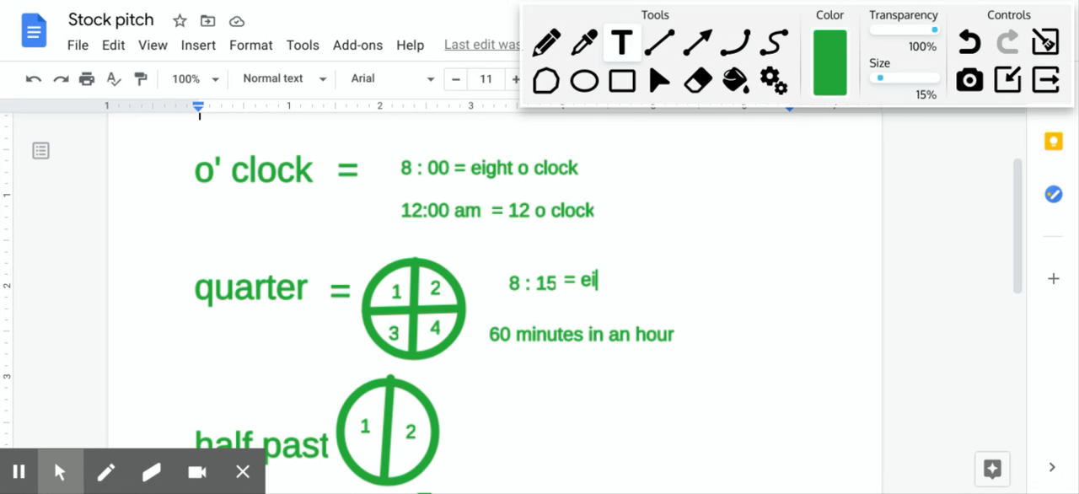
key("Backspace")
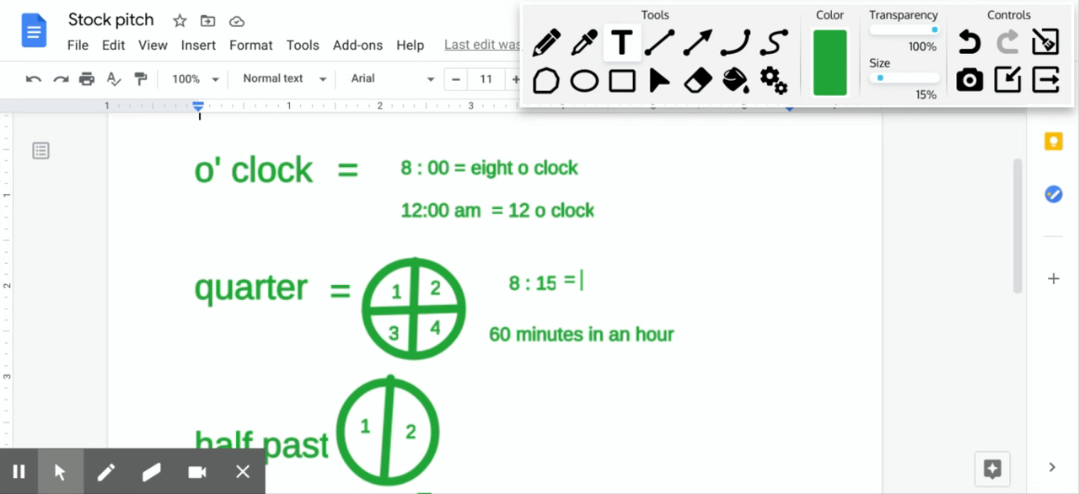
type("quarter pa")
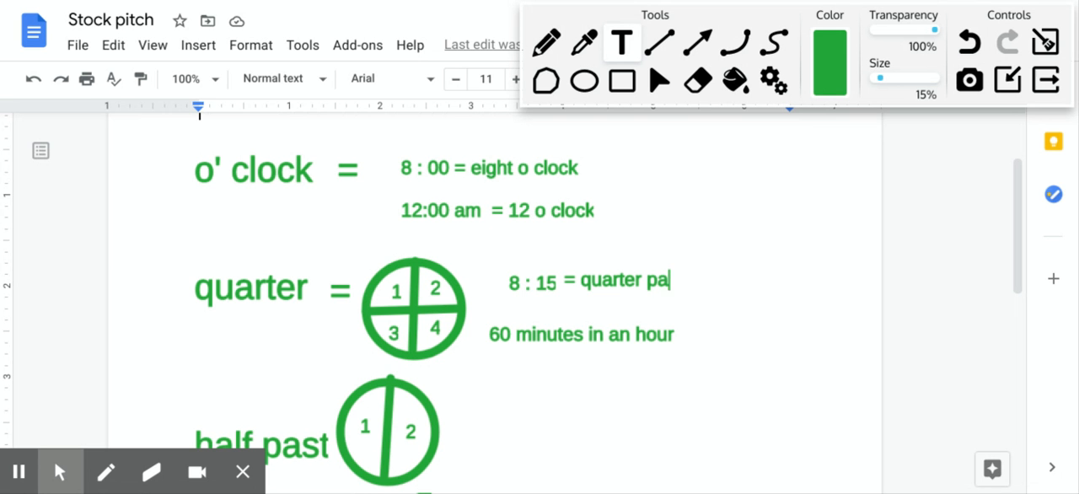
type("st 8")
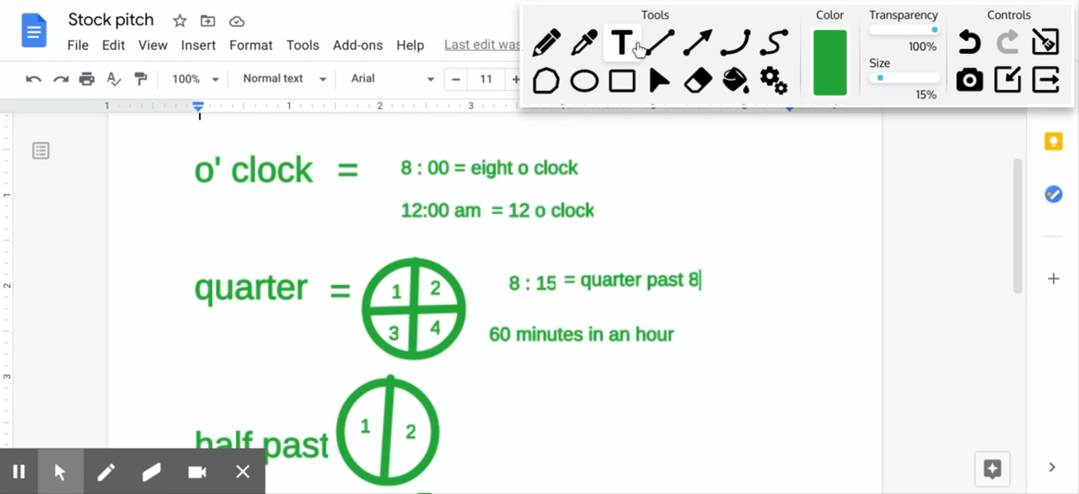
mouse_move(622, 42)
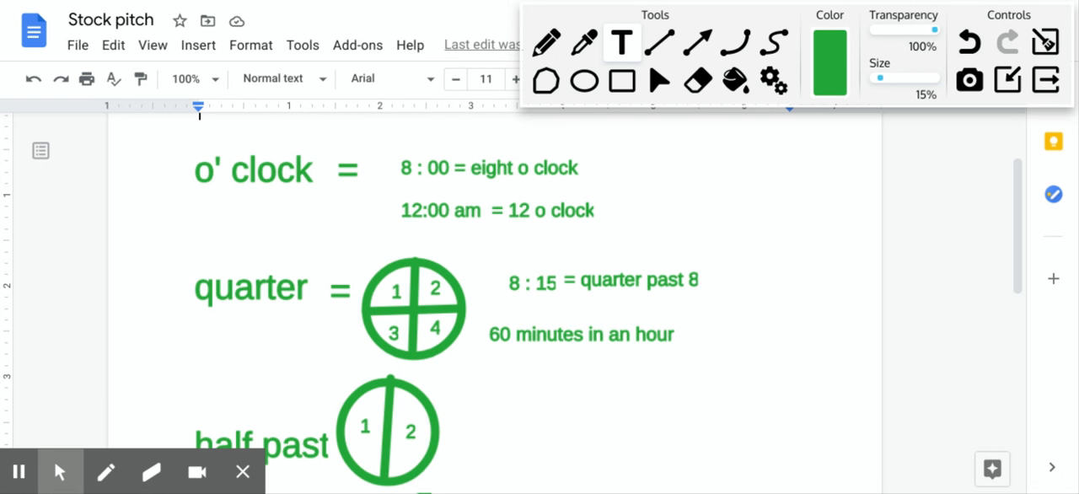
left_click(699, 279)
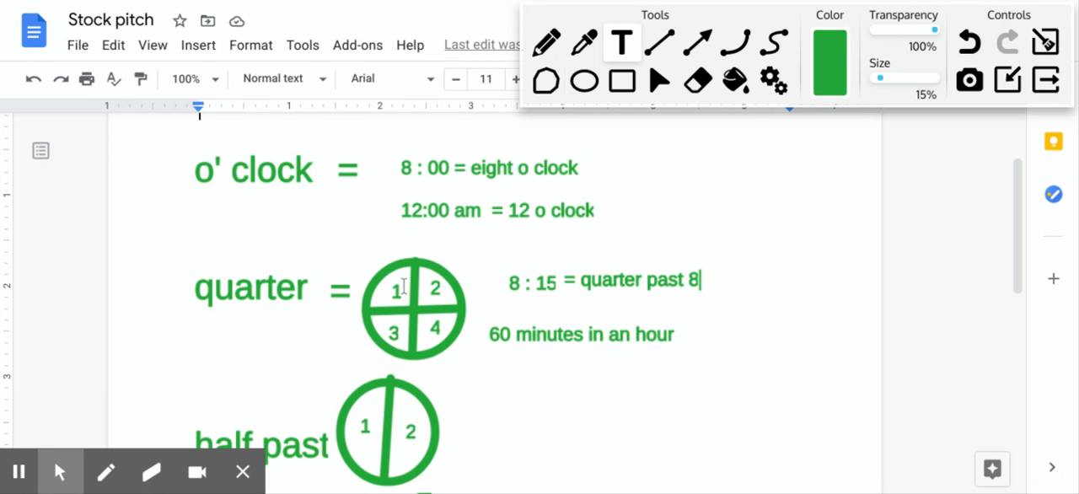
mouse_move(469, 422)
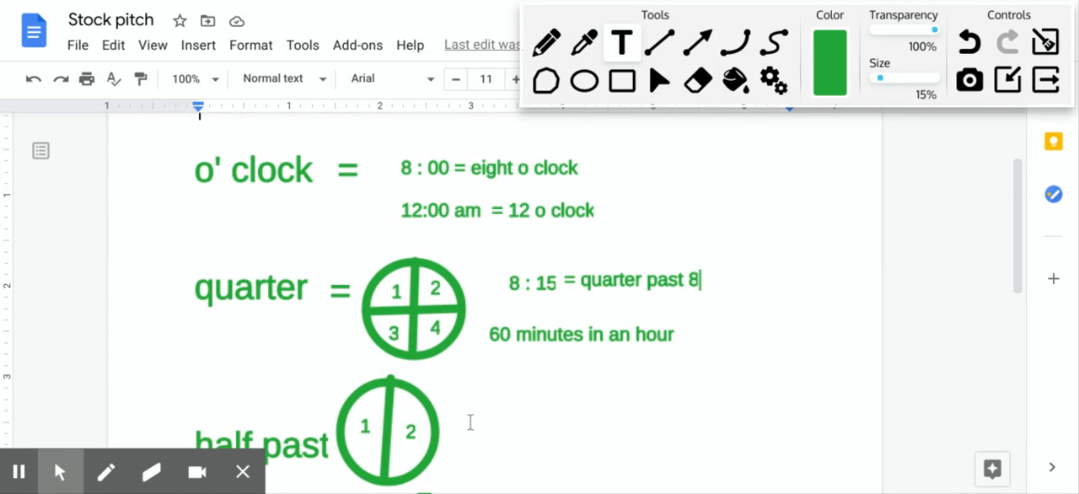
mouse_move(508, 413)
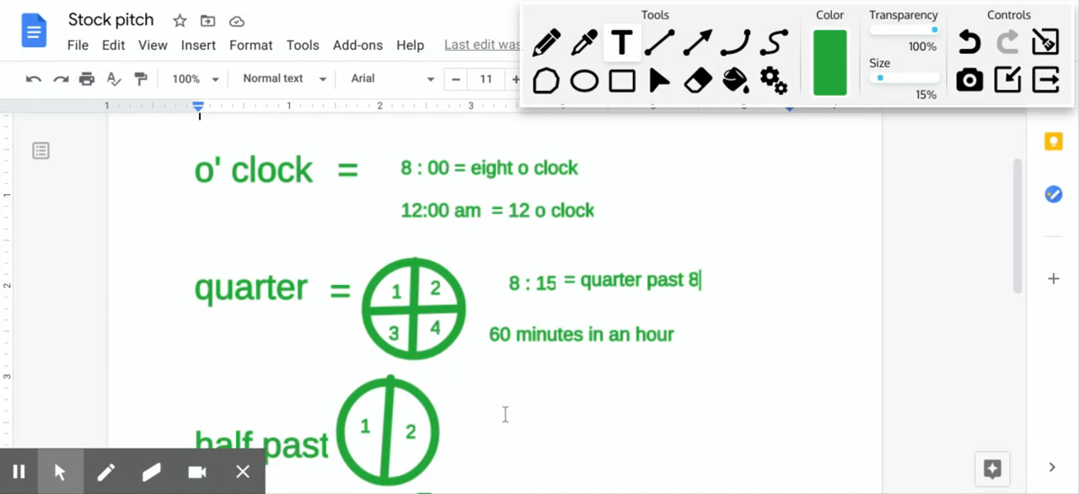
Write '60 / 2 = 30 minutes' to the right of the half-past circle.
left_click(489, 425)
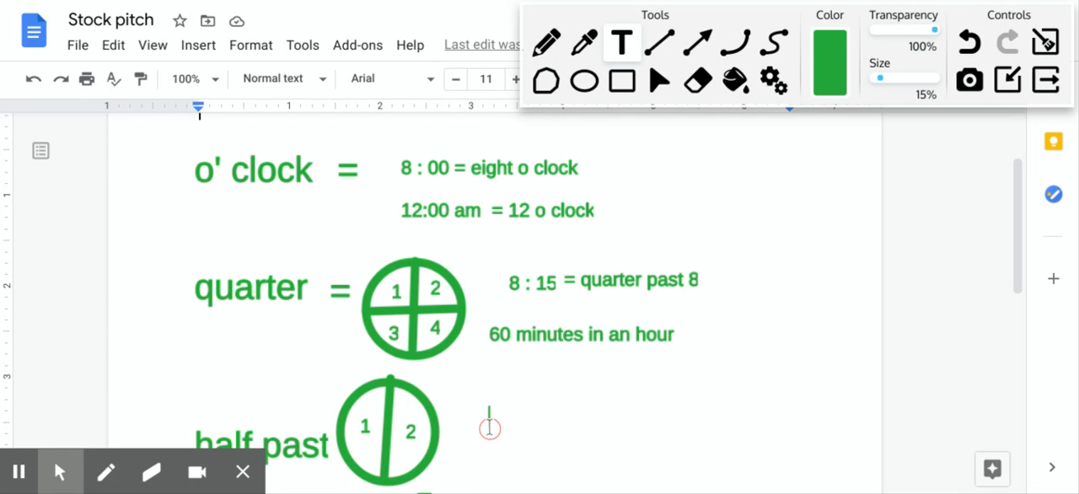
type("60")
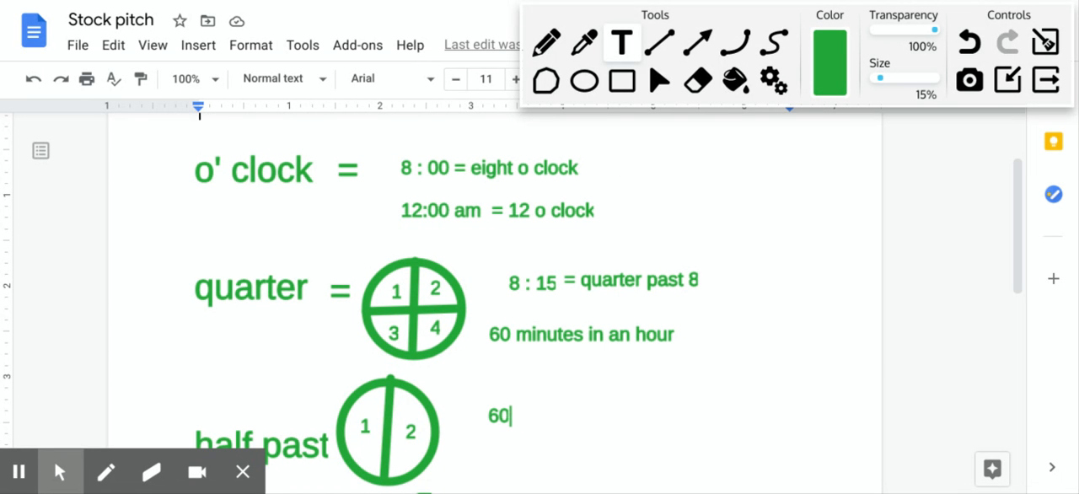
type("/")
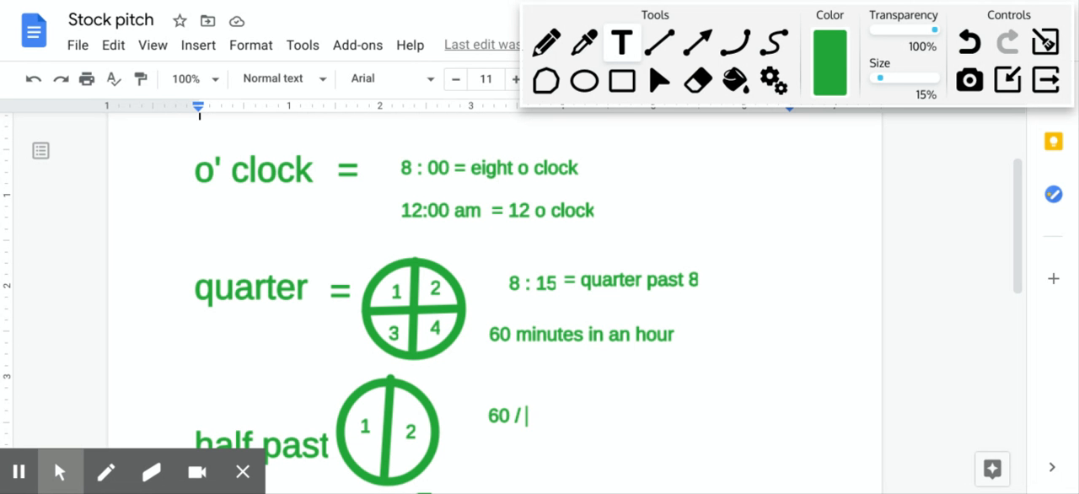
type("2 =")
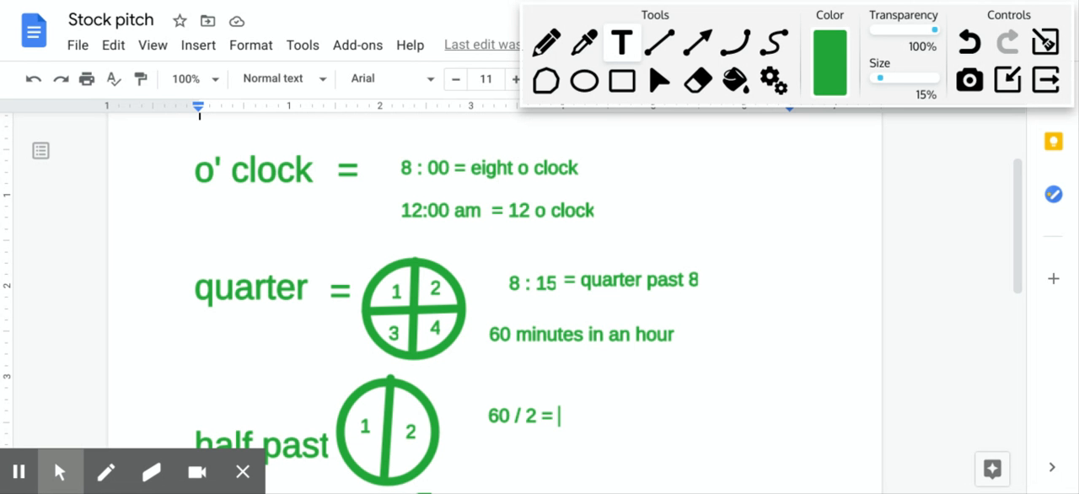
type("30")
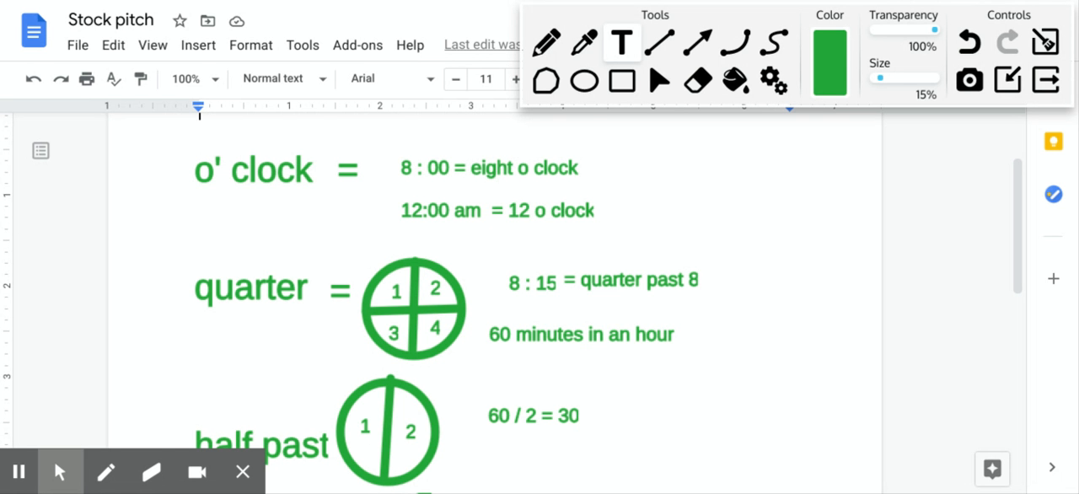
left_click(585, 415)
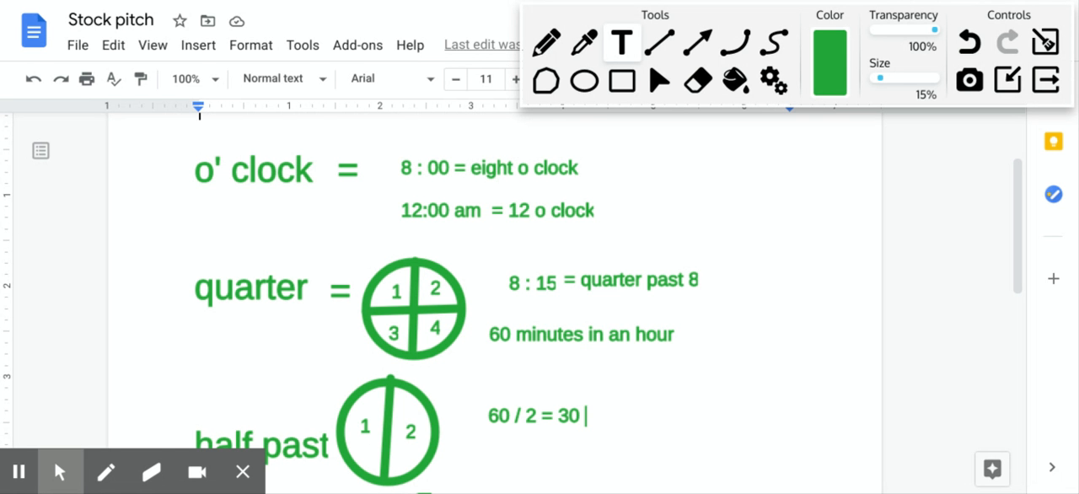
type("minutes")
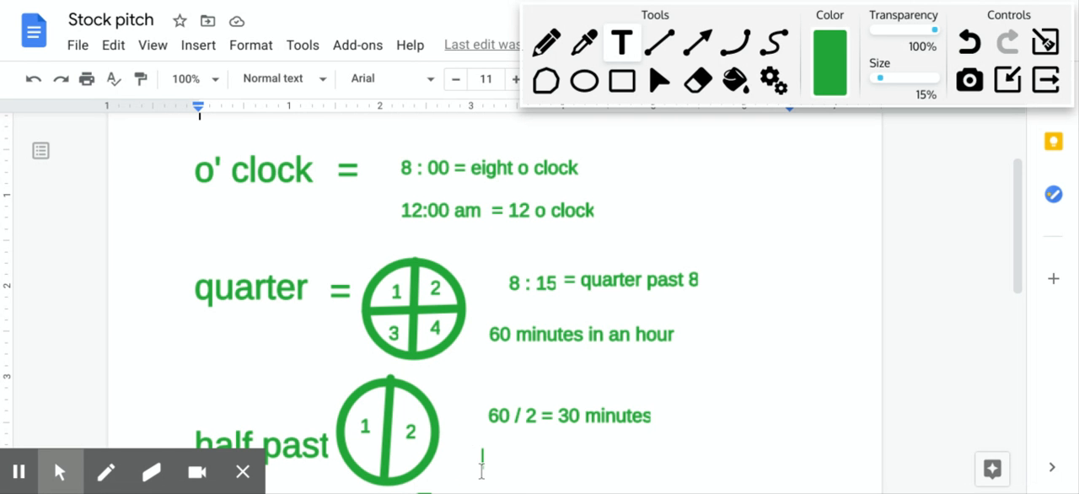
Type '8: 30 = half past eight' under the 30 minutes note.
type("8: 30")
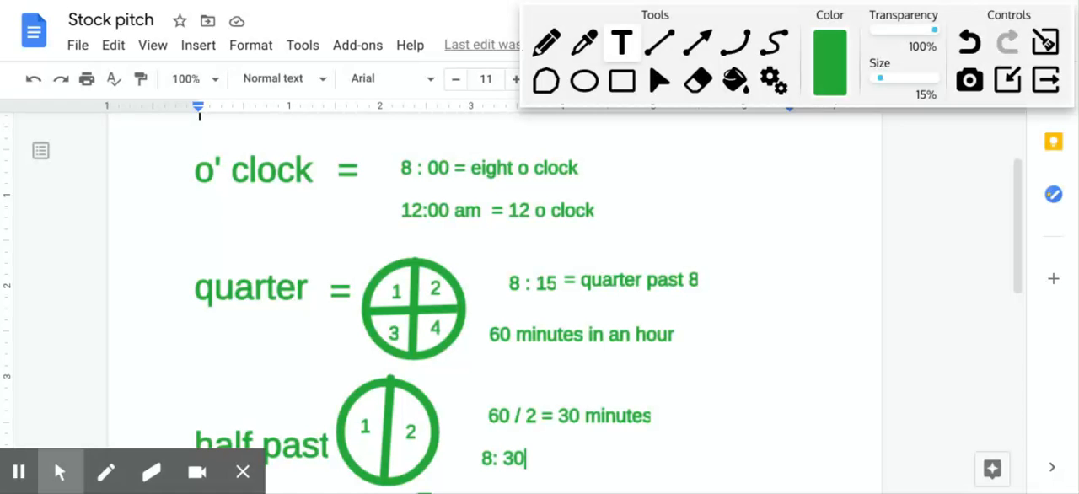
type("=")
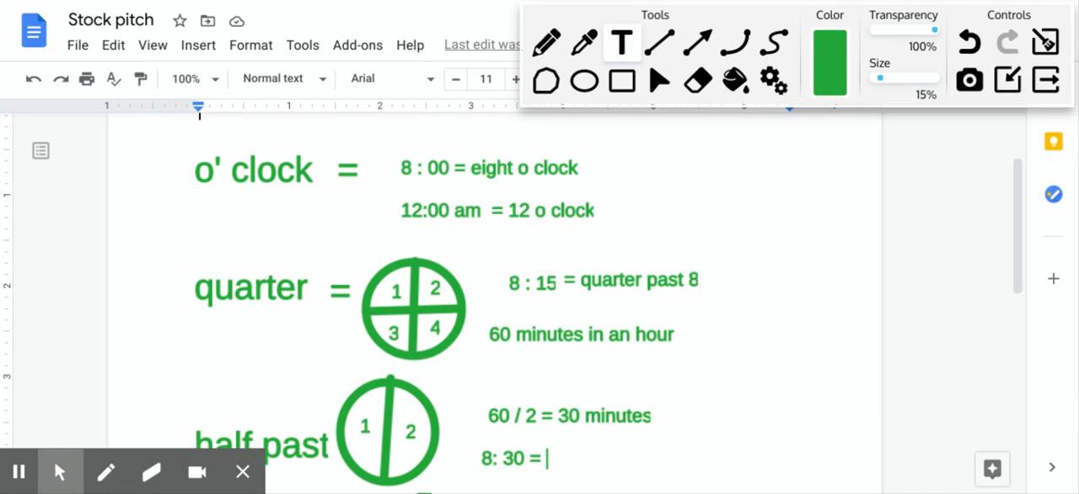
type("half")
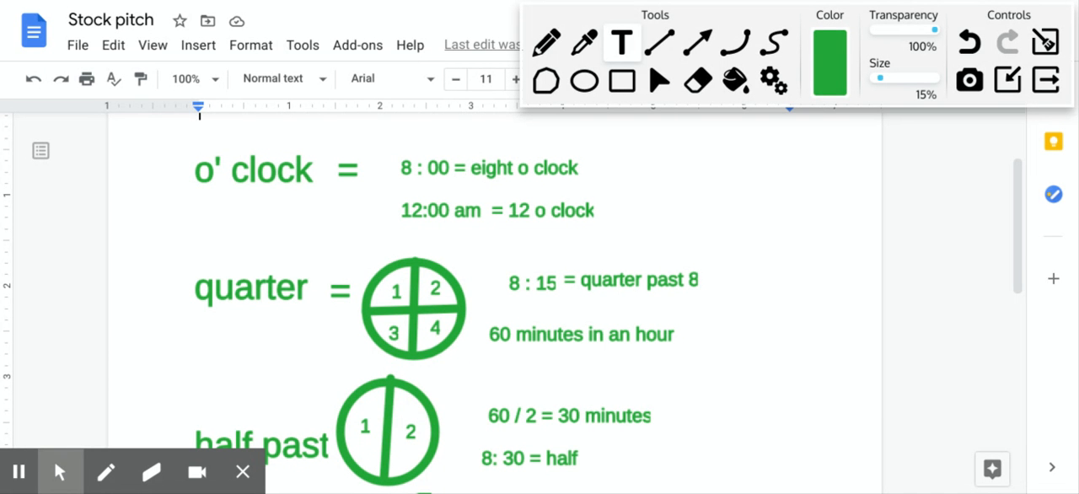
type("past")
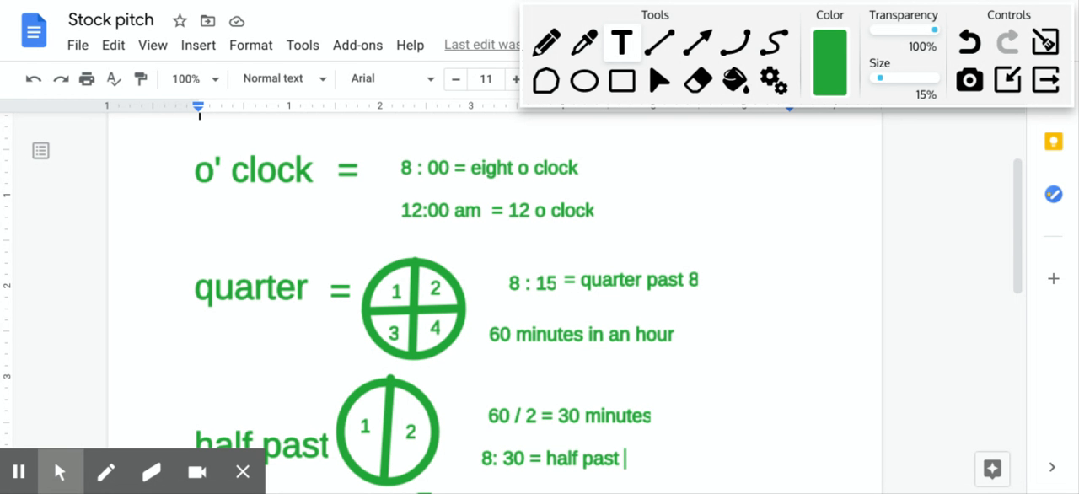
type("eight")
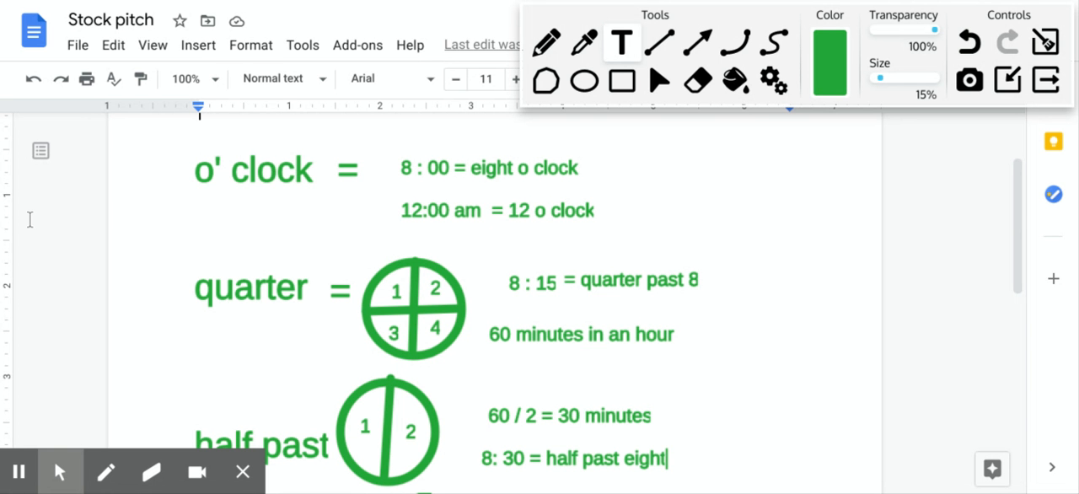
mouse_move(221, 196)
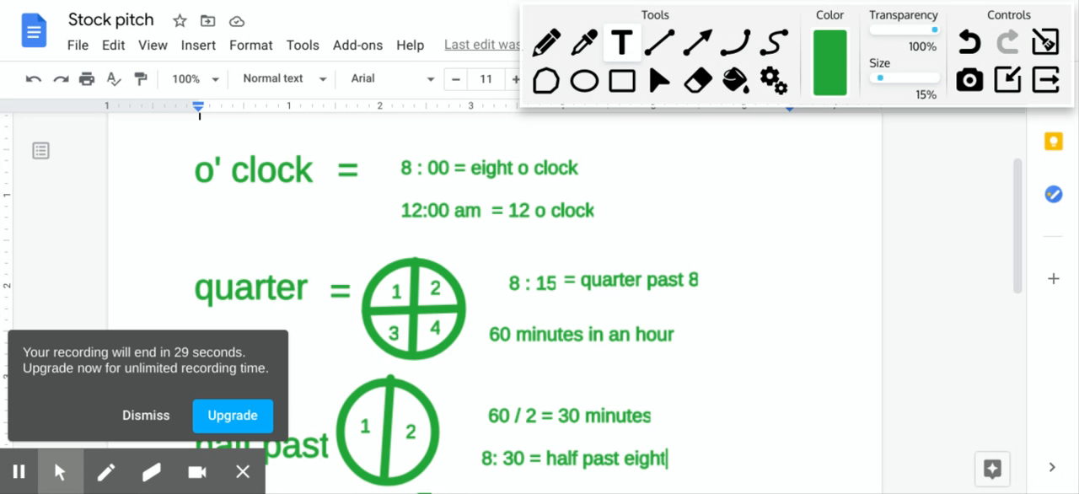
mouse_move(173, 268)
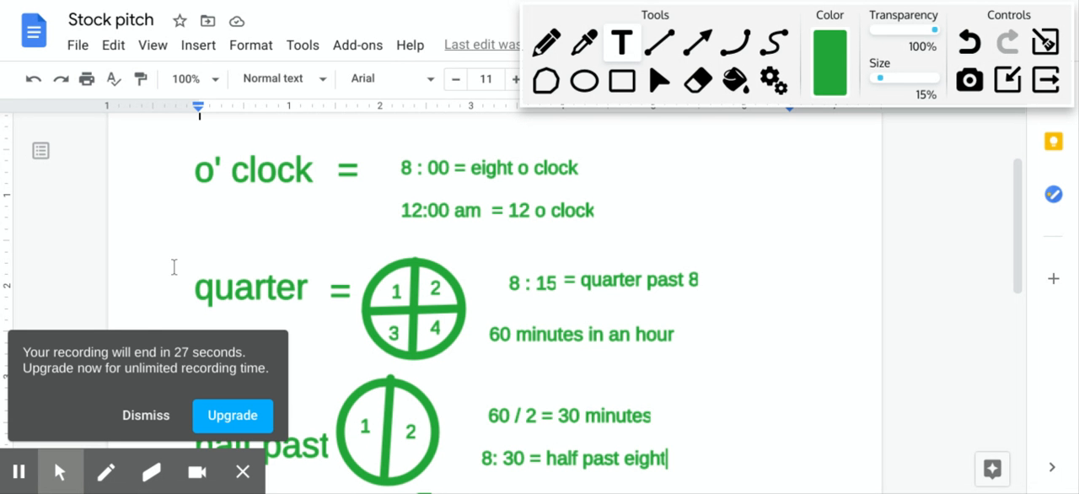